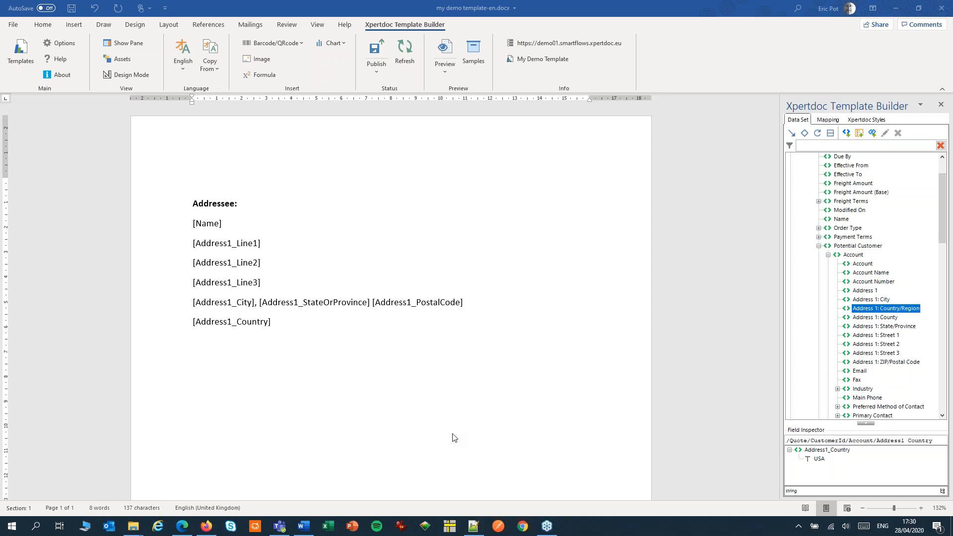
{"action": "mouse_move", "coordinate": [443, 388]}
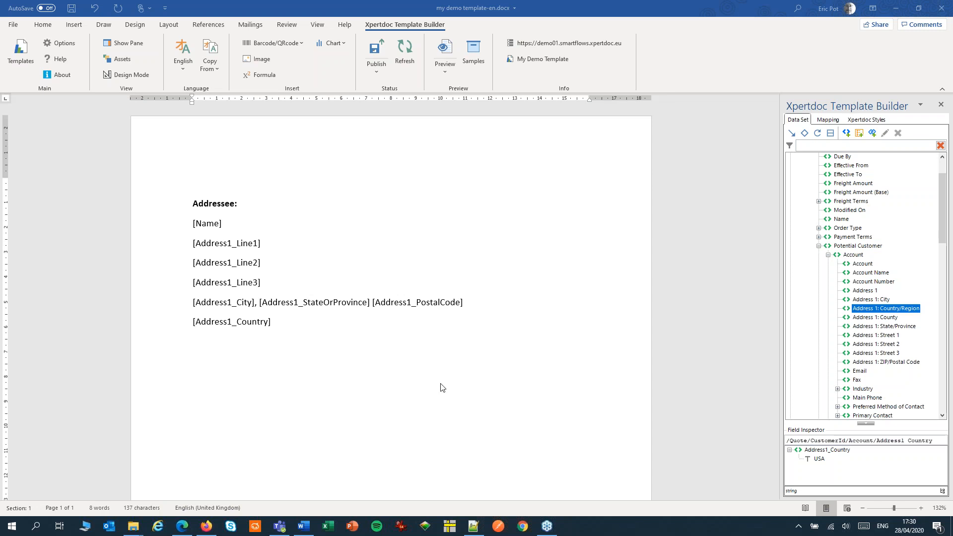
{"action": "mouse_move", "coordinate": [260, 332]}
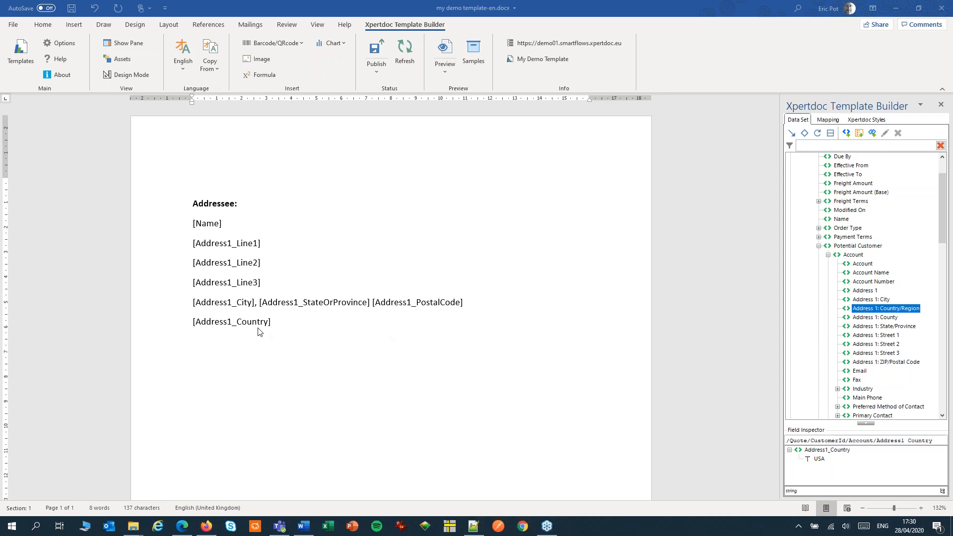
{"action": "mouse_move", "coordinate": [263, 317]}
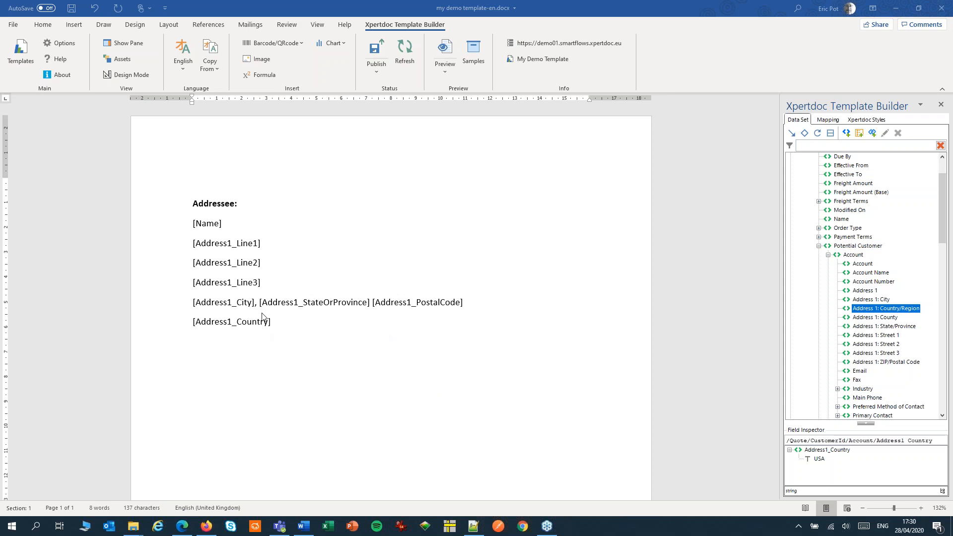
{"action": "mouse_move", "coordinate": [239, 288]}
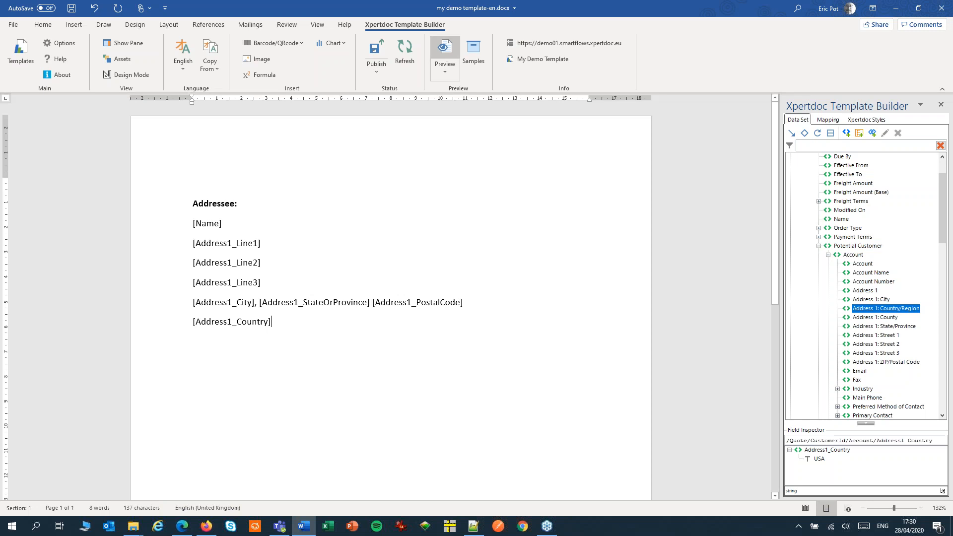
{"action": "left_click", "coordinate": [444, 54]}
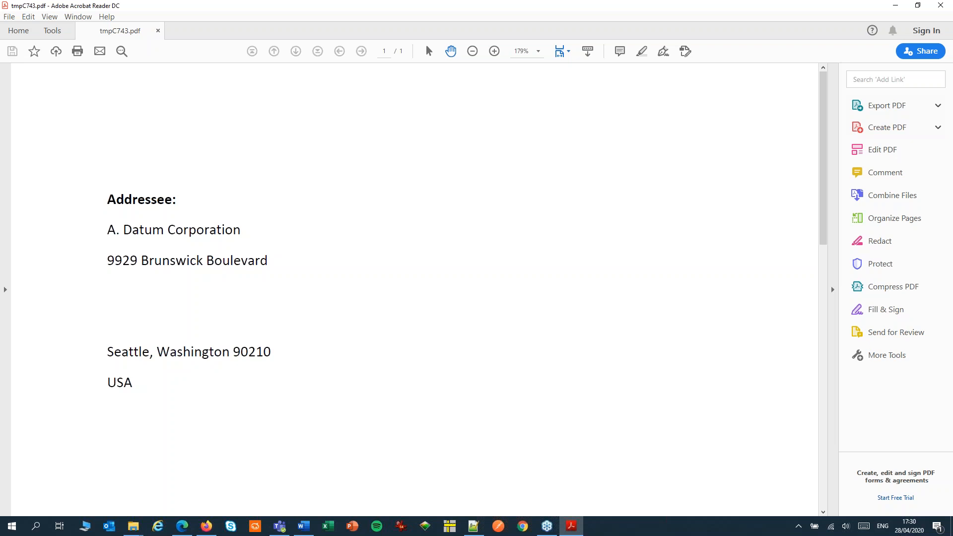
{"action": "mouse_move", "coordinate": [355, 126]}
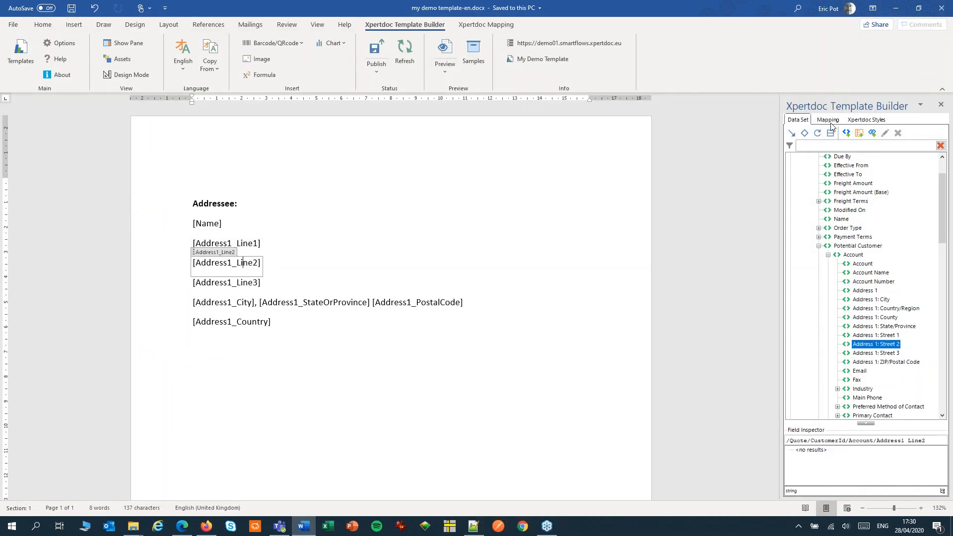
Step: In the mapping list, make Address1_Line2 remove its paragraph when its value is blank
{"action": "left_click", "coordinate": [827, 119]}
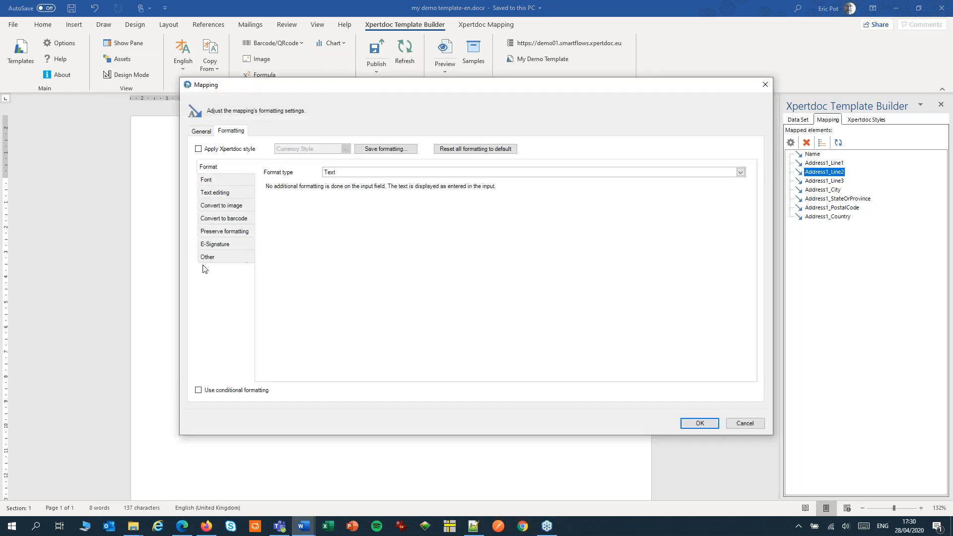
{"action": "left_click", "coordinate": [208, 257]}
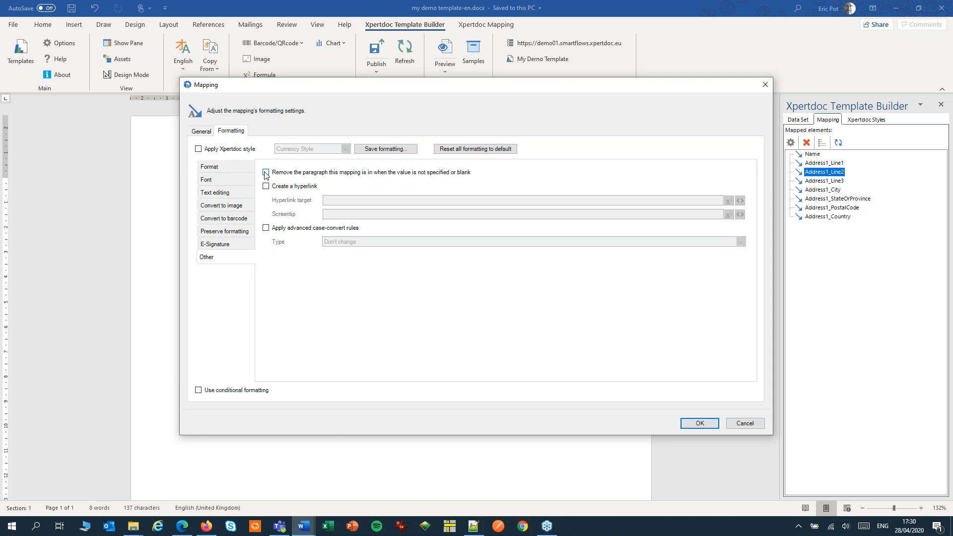
{"action": "left_click", "coordinate": [265, 173]}
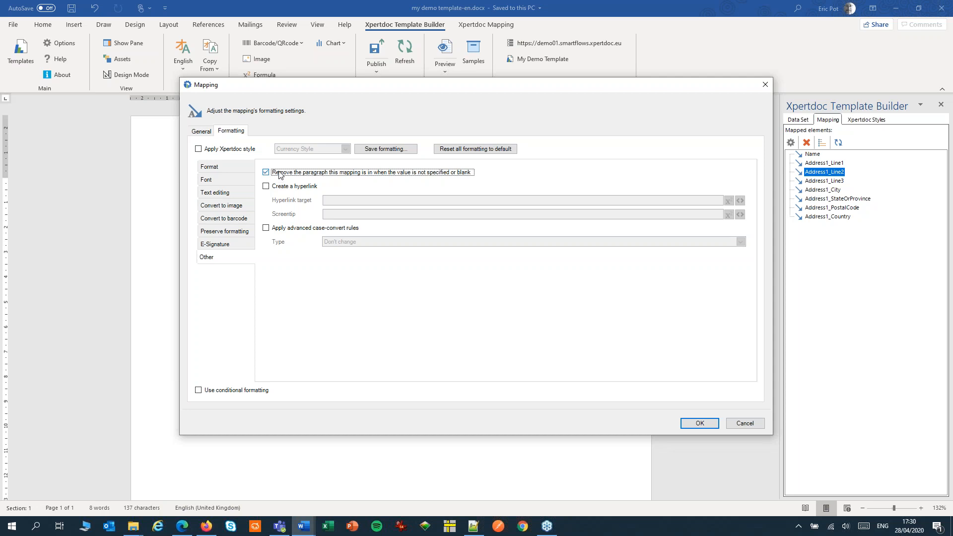
{"action": "left_click", "coordinate": [699, 423]}
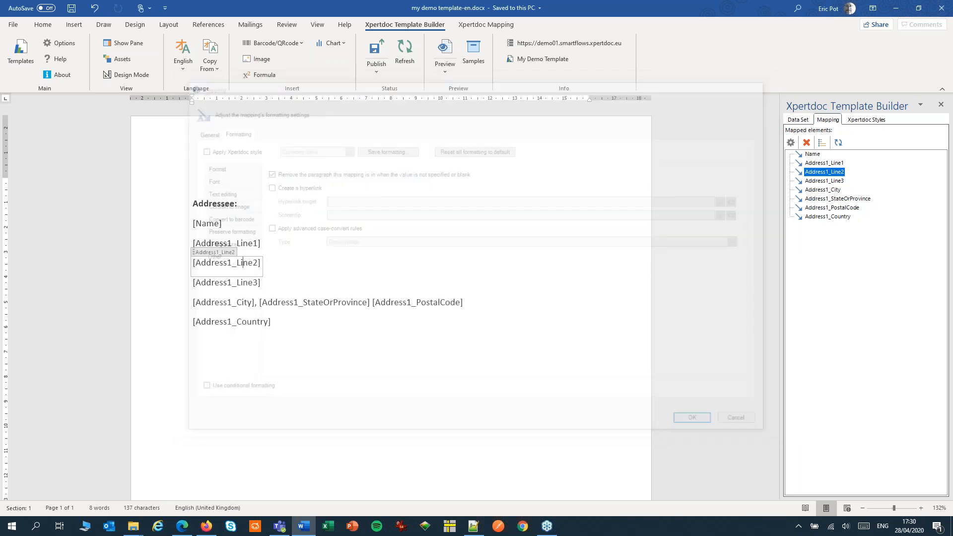
{"action": "left_click", "coordinate": [692, 418]}
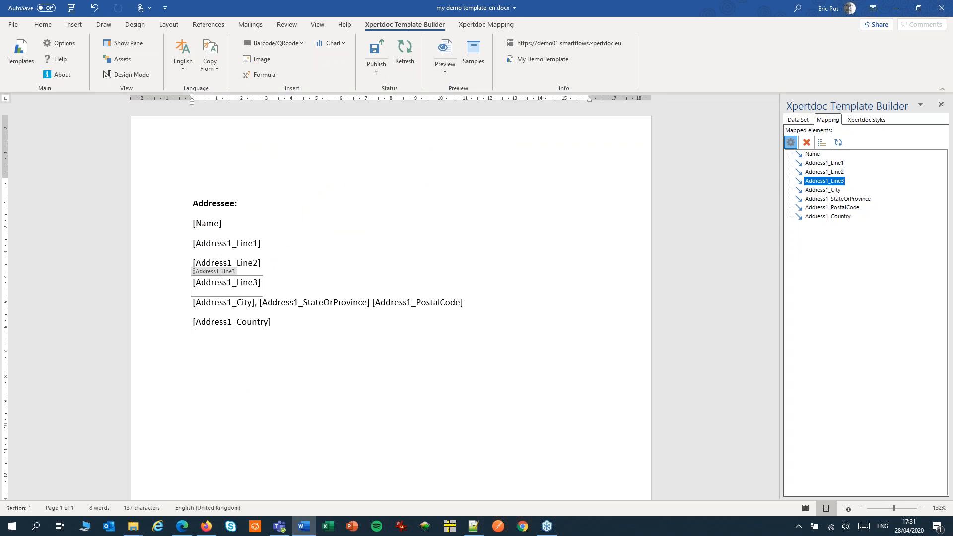
Step: Tick 'Remove the paragraph when blank' in Address1_Line3's Other formatting settings
{"action": "left_click", "coordinate": [791, 142]}
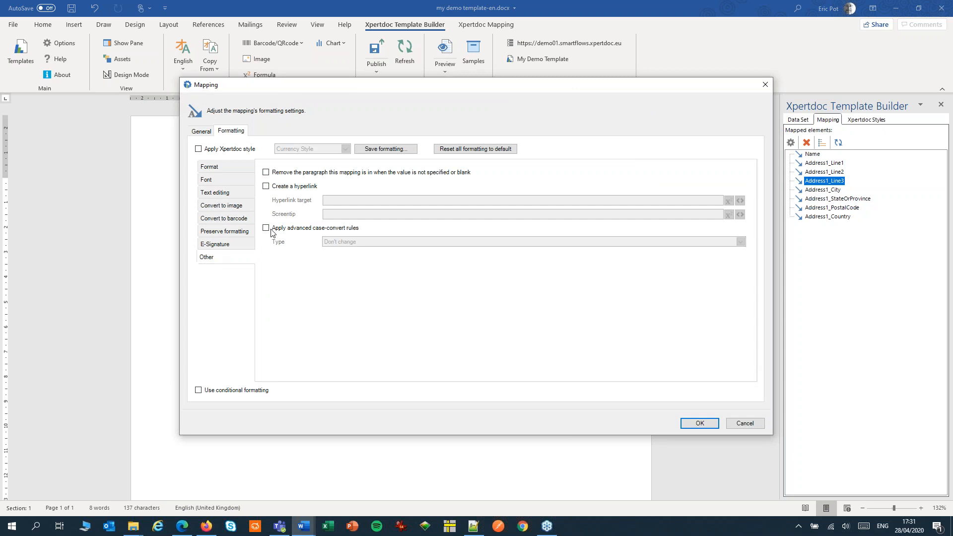
{"action": "left_click", "coordinate": [266, 173]}
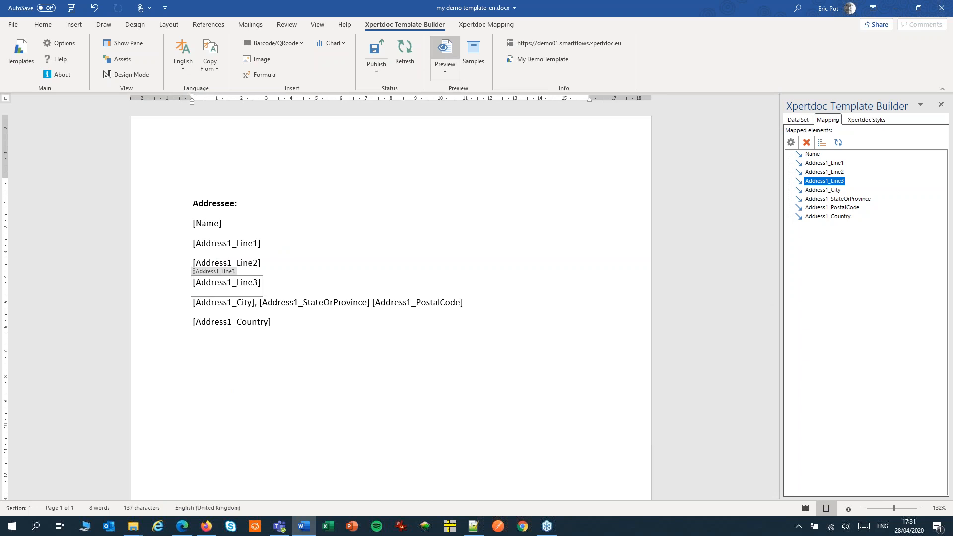
Step: Generate a new PDF preview showing the address without blank street lines
{"action": "left_click", "coordinate": [444, 51]}
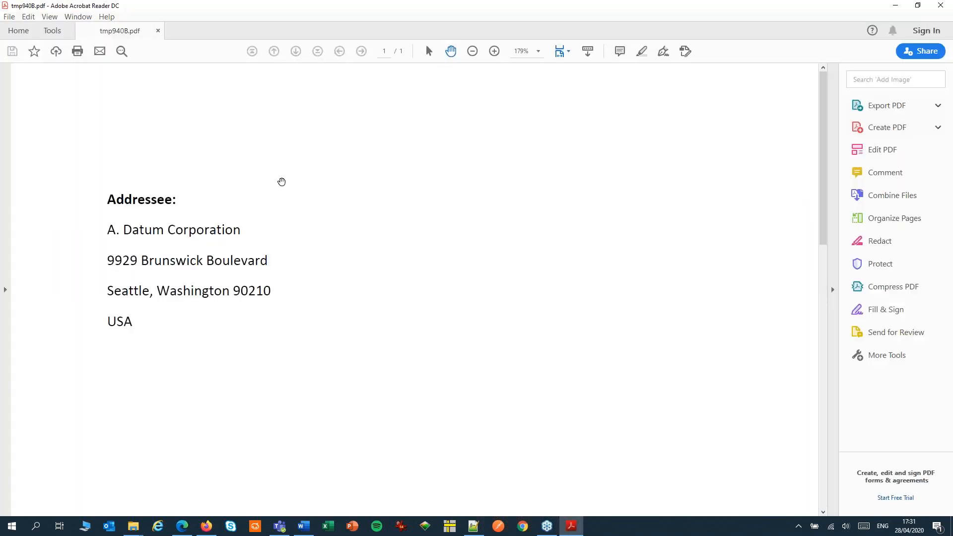
{"action": "mouse_move", "coordinate": [233, 247]}
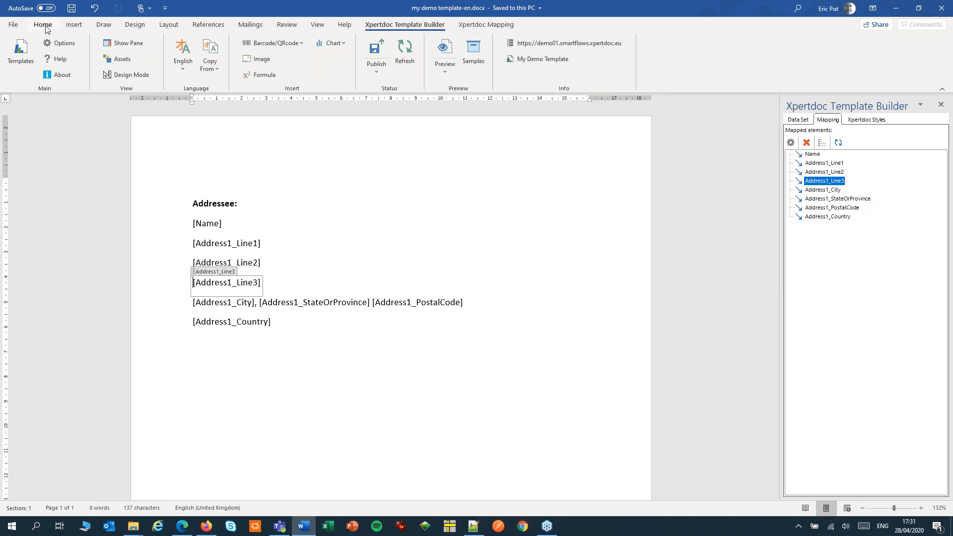
Step: Turn on Show/Hide ¶ from the Home tab and reselect the Address1_Line2 field
{"action": "left_click", "coordinate": [42, 25]}
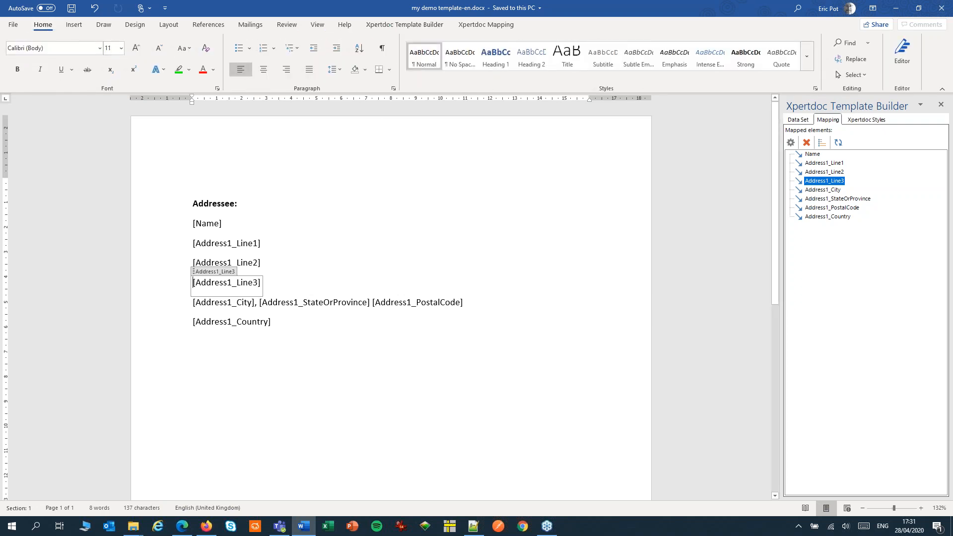
{"action": "left_click", "coordinate": [382, 49]}
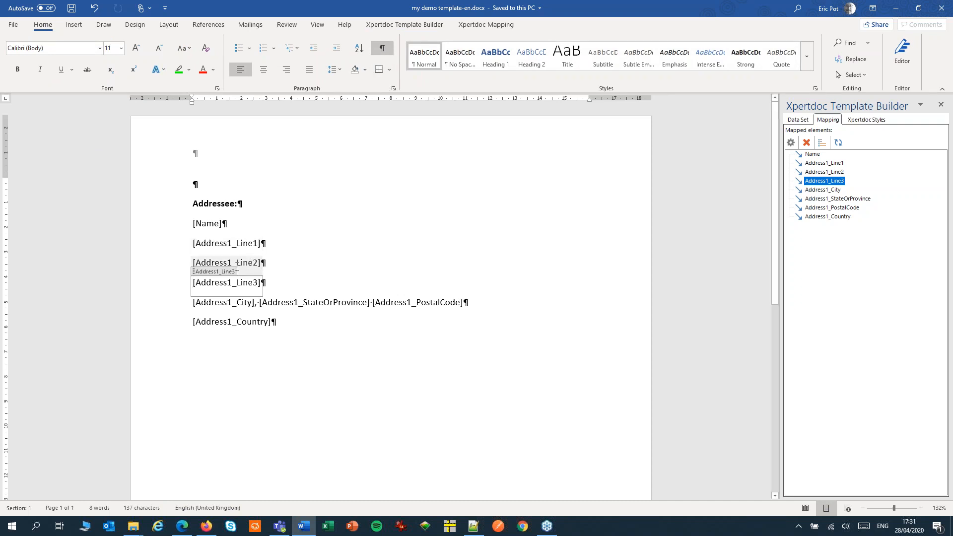
{"action": "left_click", "coordinate": [824, 172]}
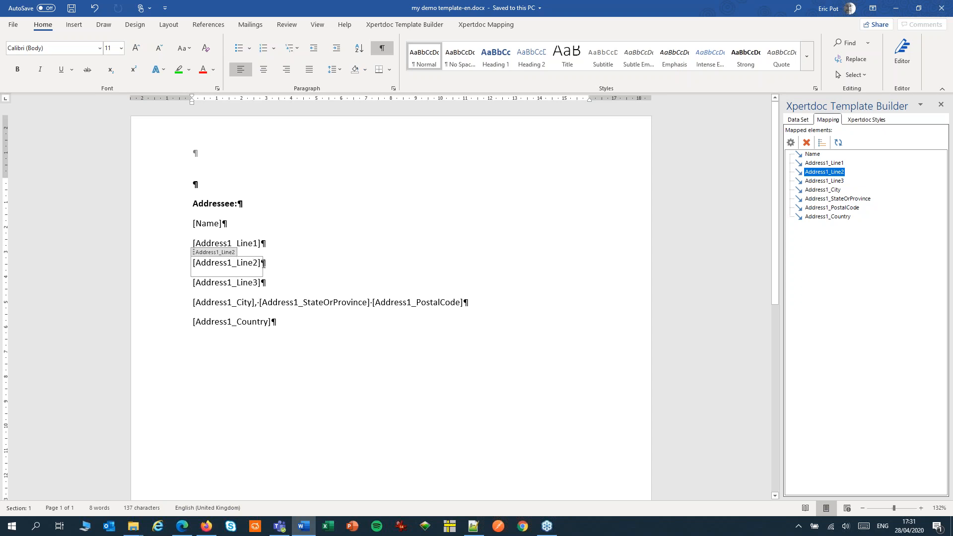
{"action": "mouse_move", "coordinate": [406, 190]}
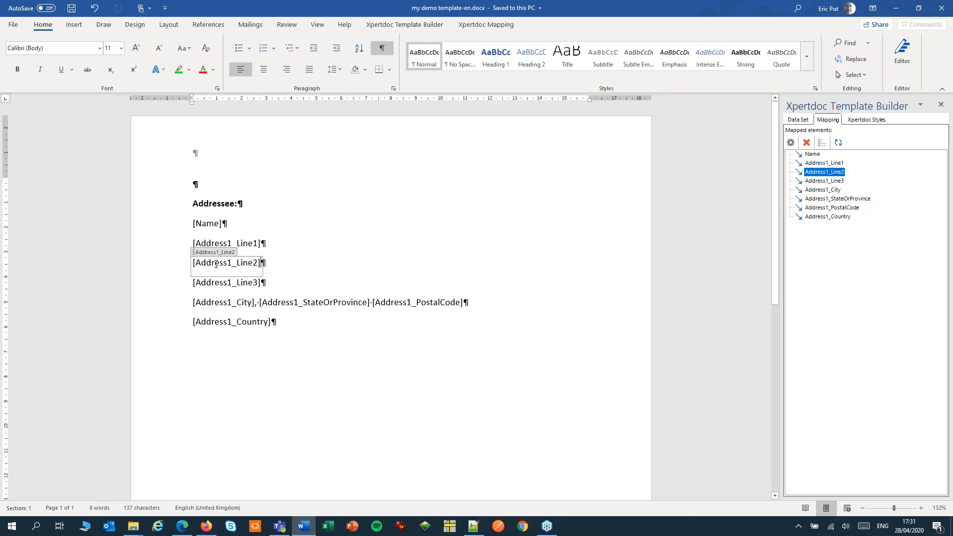
{"action": "mouse_move", "coordinate": [266, 380]}
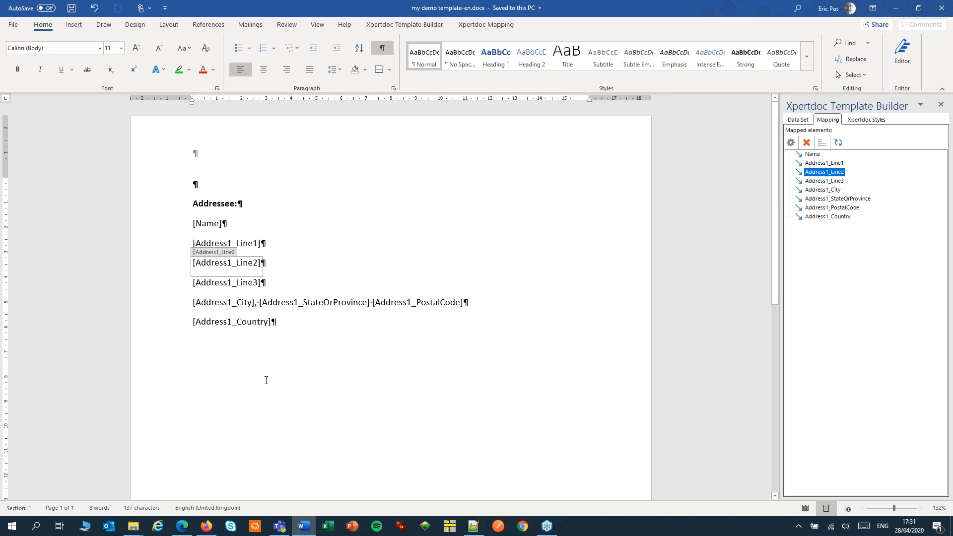